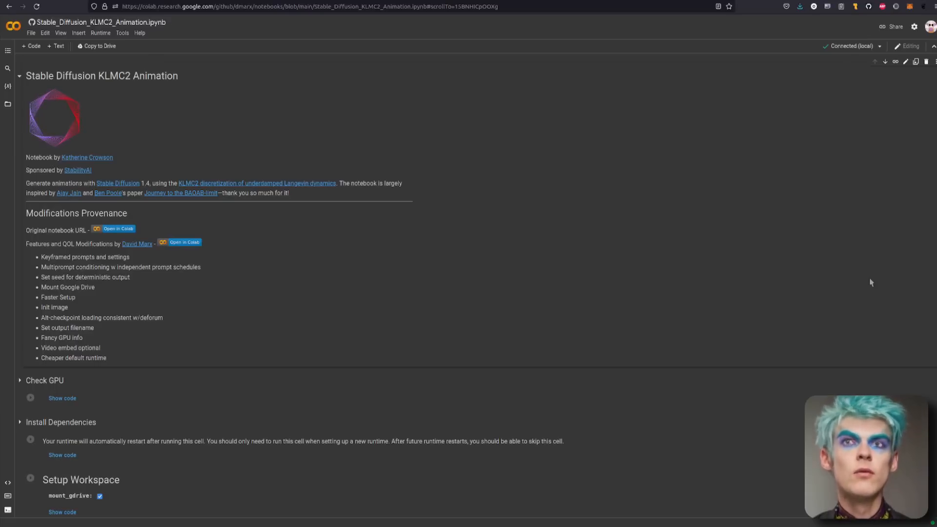
# Run the Check GPU cell via 'Run anyway', revealing the RTX 3090 memory table.
pyautogui.scroll(-3)
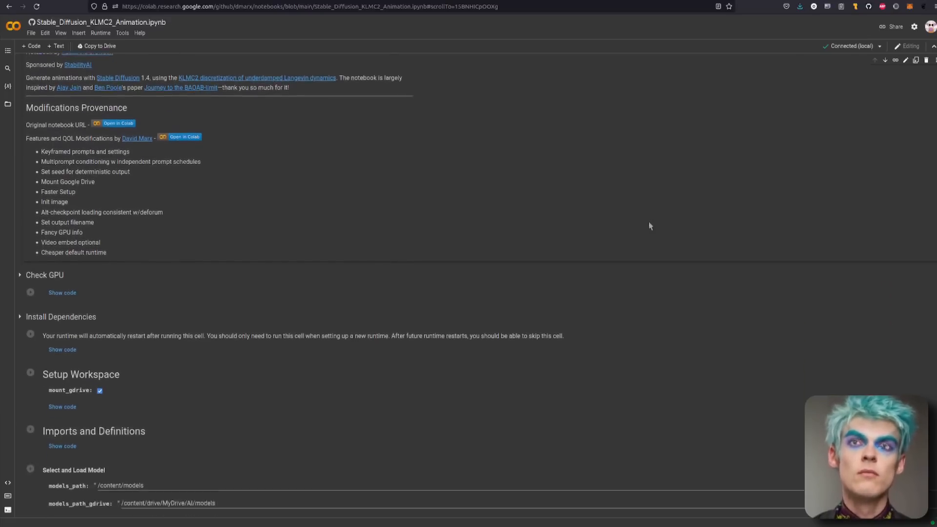
pyautogui.scroll(-3)
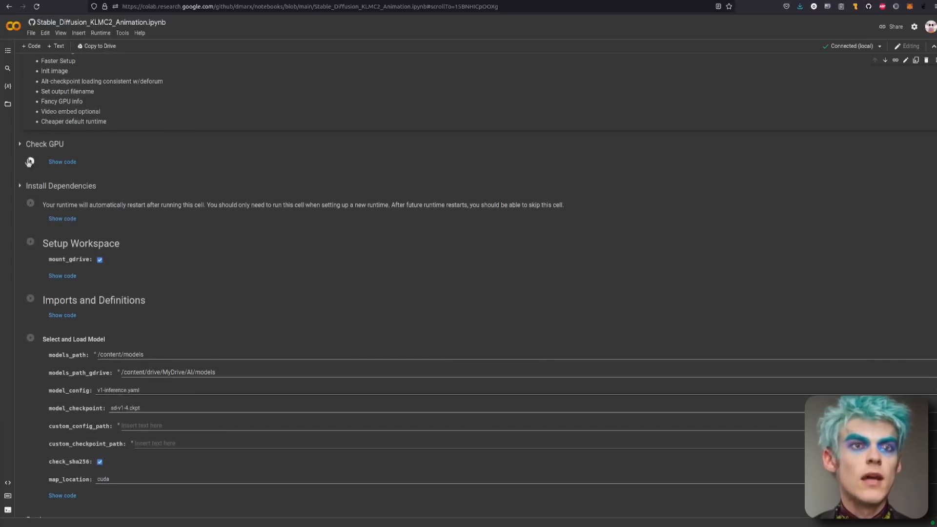
pyautogui.moveTo(3, 187)
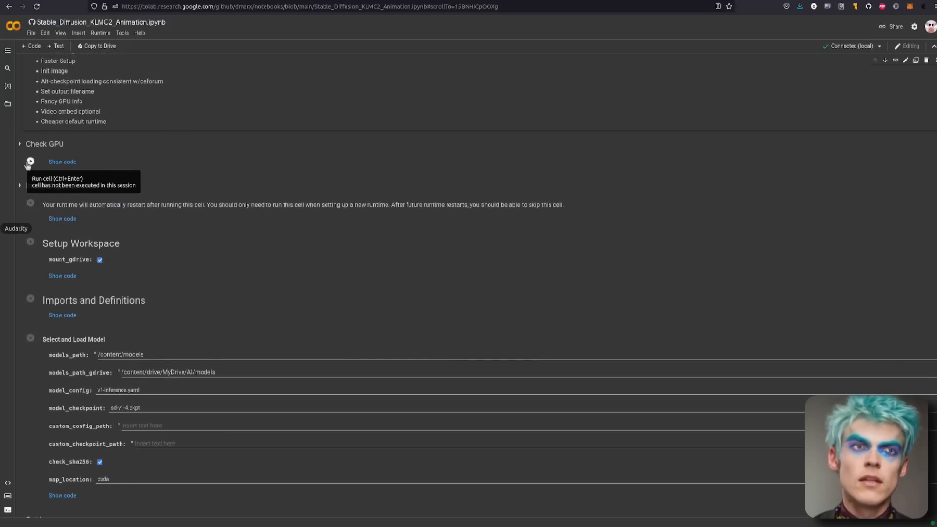
pyautogui.click(30, 161)
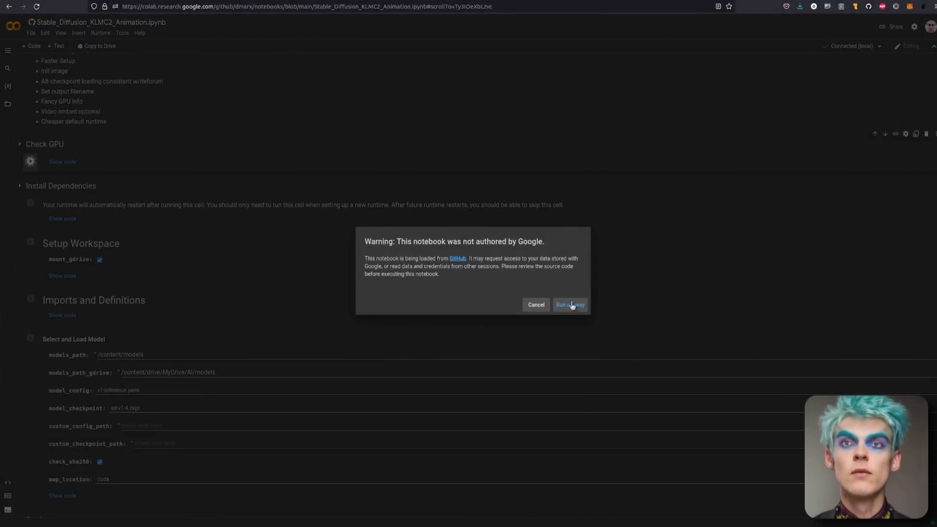
pyautogui.click(568, 305)
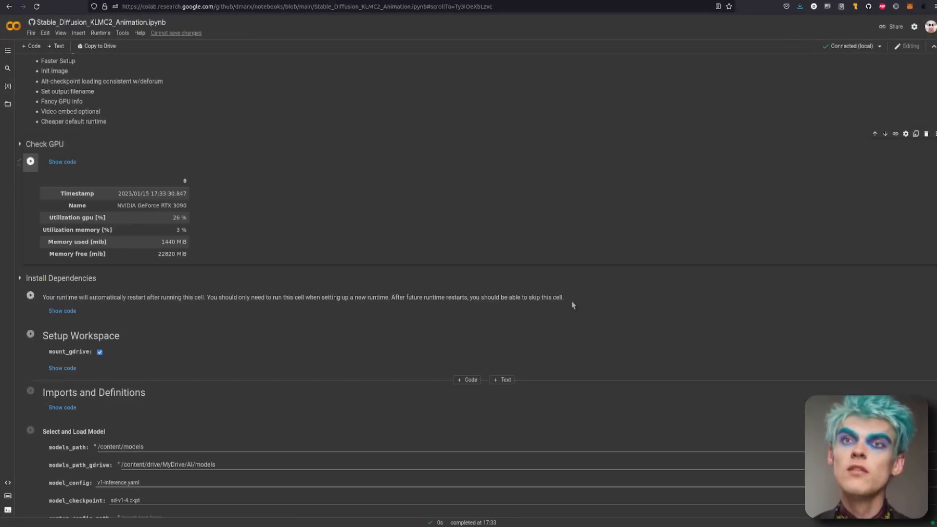
pyautogui.scroll(-3)
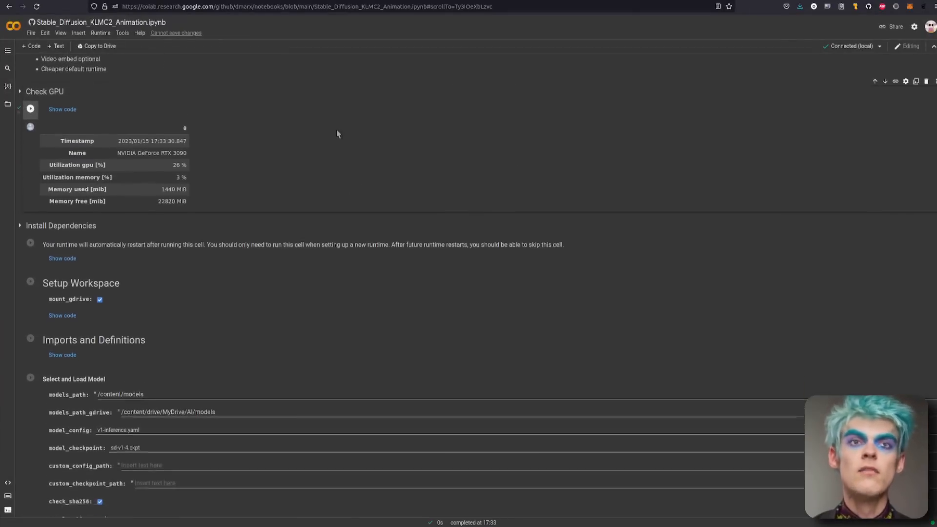
pyautogui.scroll(-3)
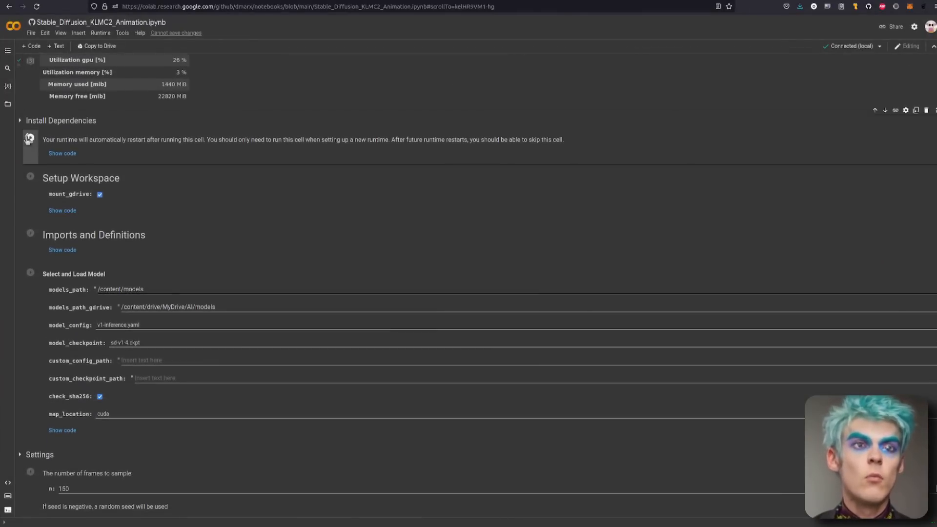
# Run Install Dependencies, untick mount_gdrive, then run Setup Workspace and Imports and Definitions.
pyautogui.click(30, 138)
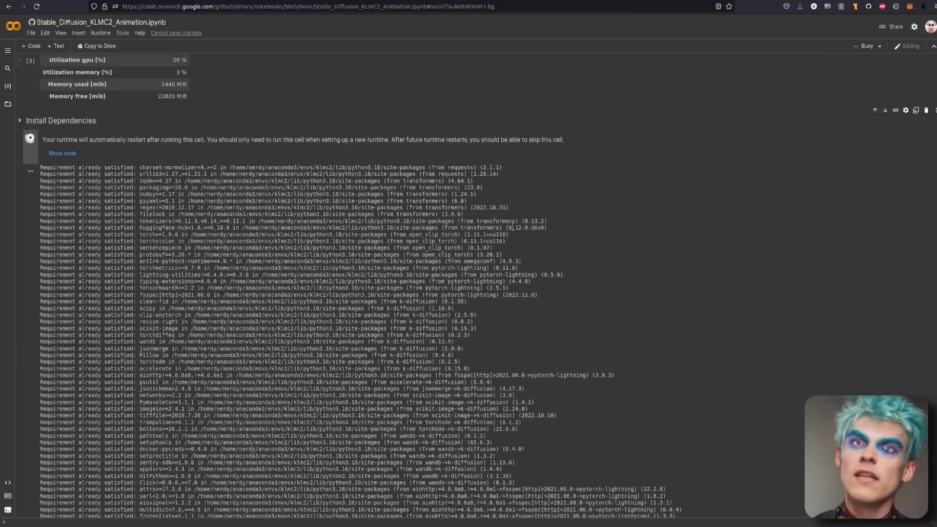
pyautogui.scroll(-3)
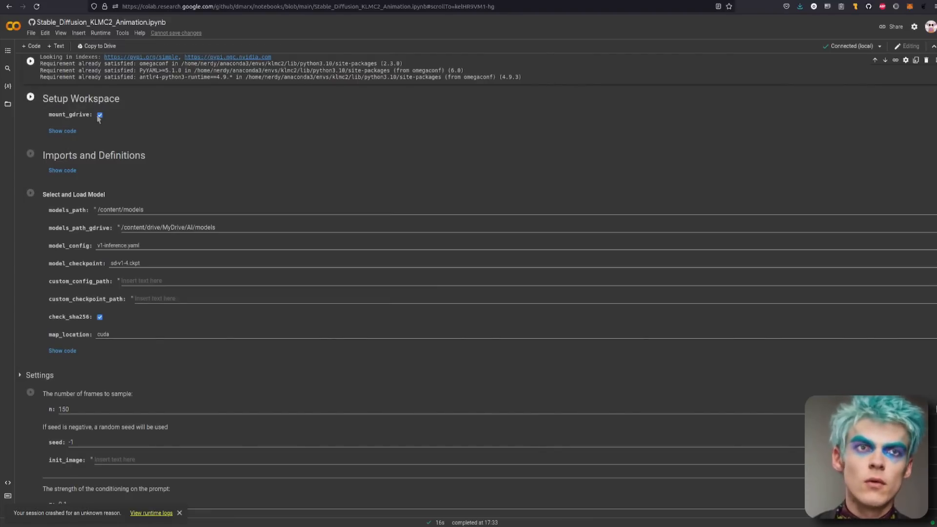
pyautogui.click(99, 114)
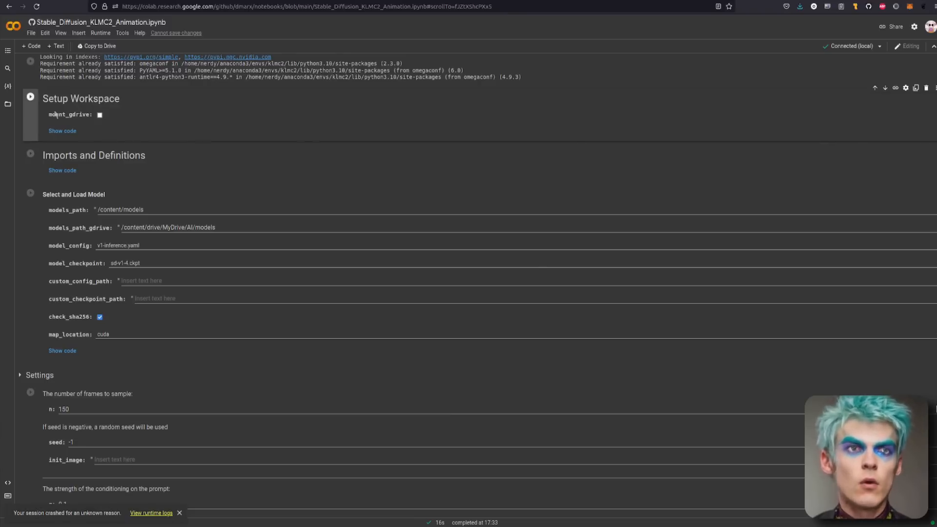
pyautogui.click(30, 96)
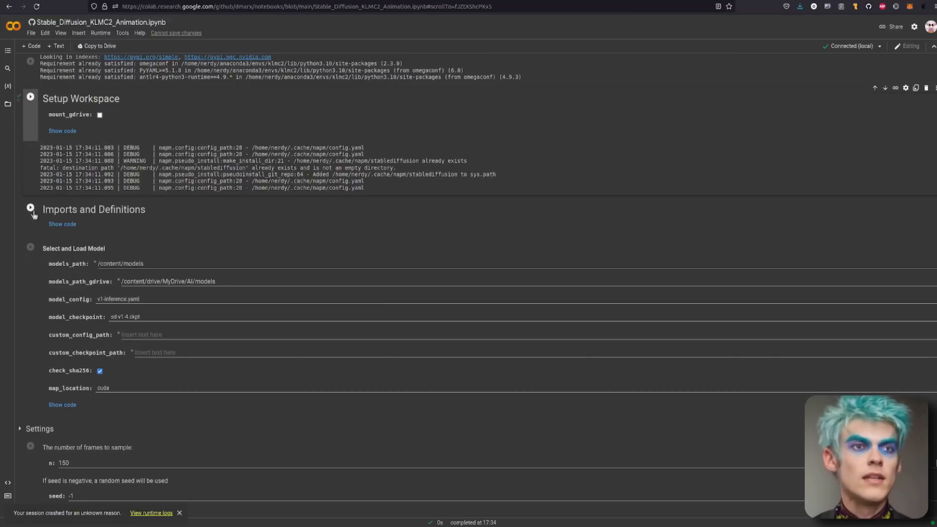
pyautogui.click(30, 209)
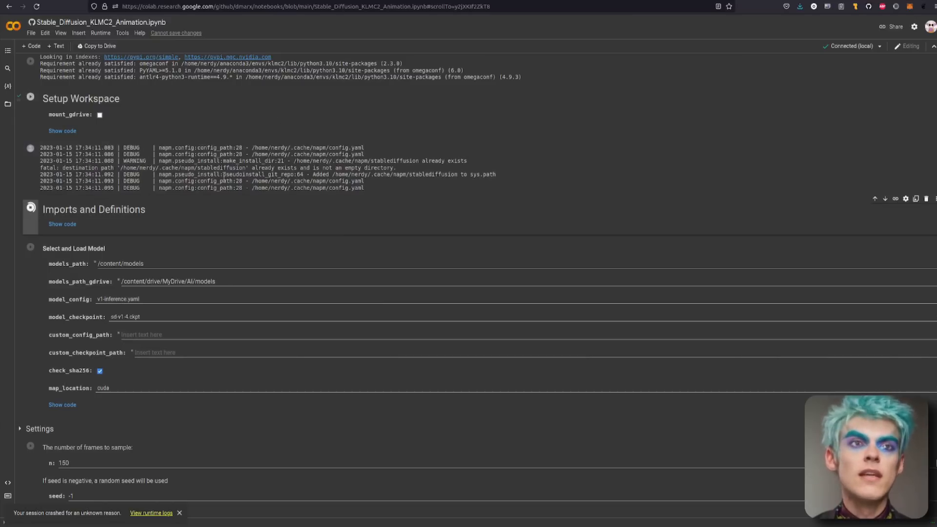
pyautogui.scroll(-3)
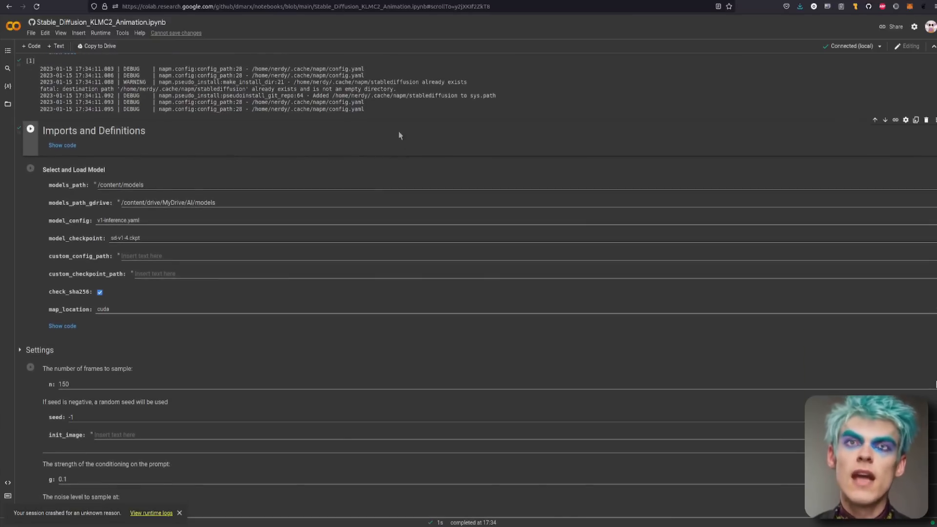
# Choose the sd-v1-4-full-ema.ckpt checkpoint with models path 'models' and check_sha256 off.
pyautogui.scroll(-3)
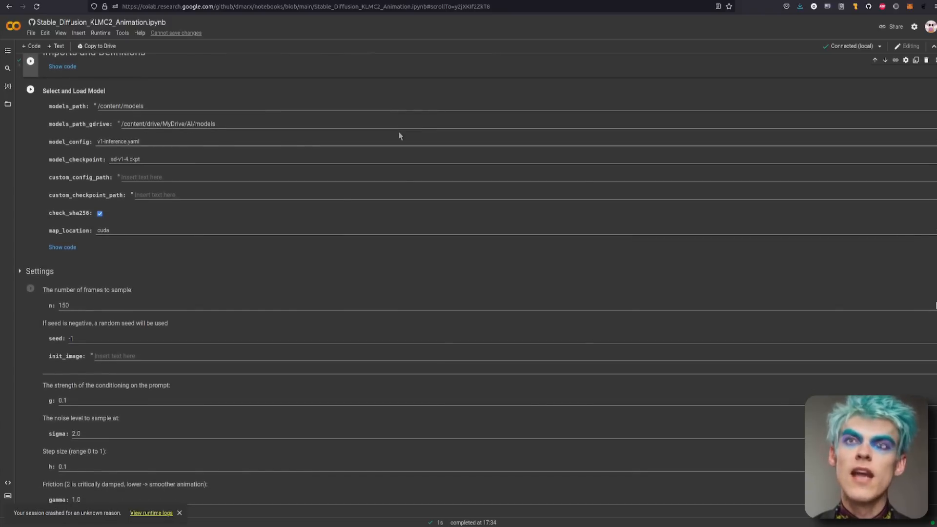
pyautogui.moveTo(120, 95)
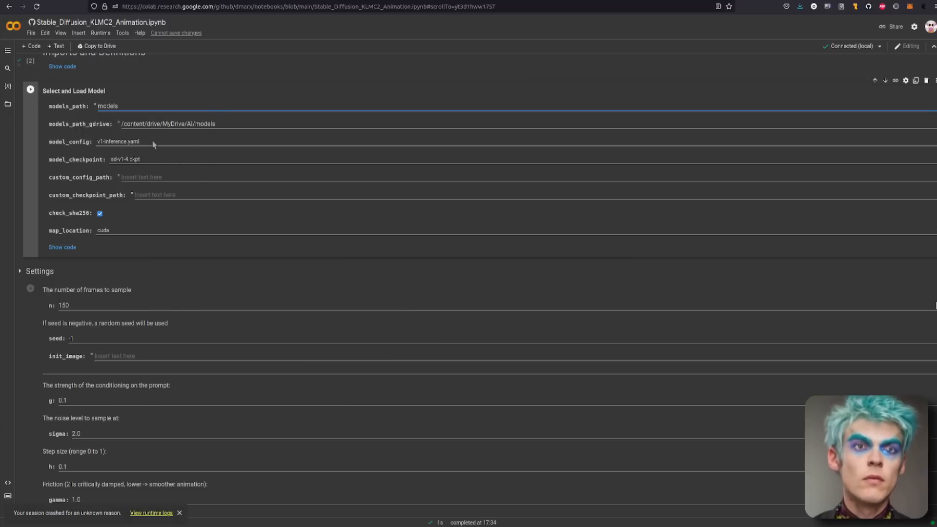
pyautogui.click(126, 159)
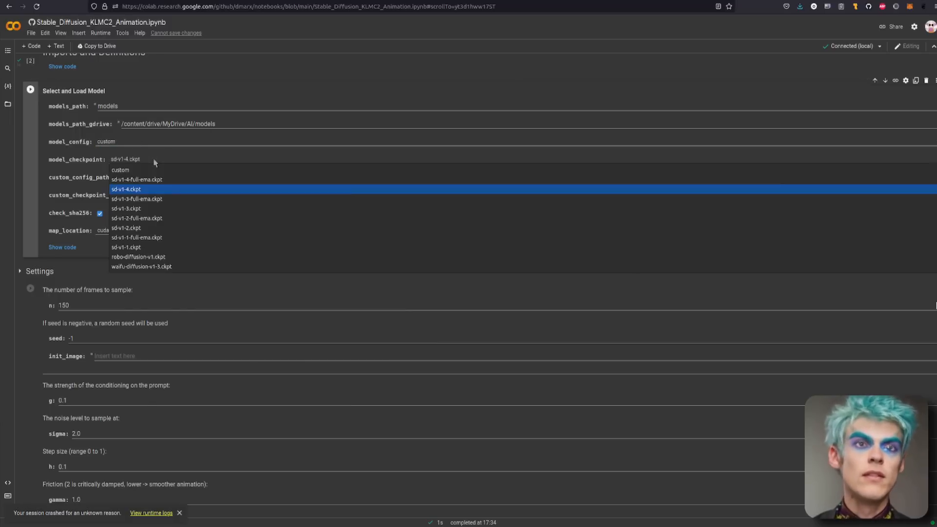
pyautogui.click(120, 170)
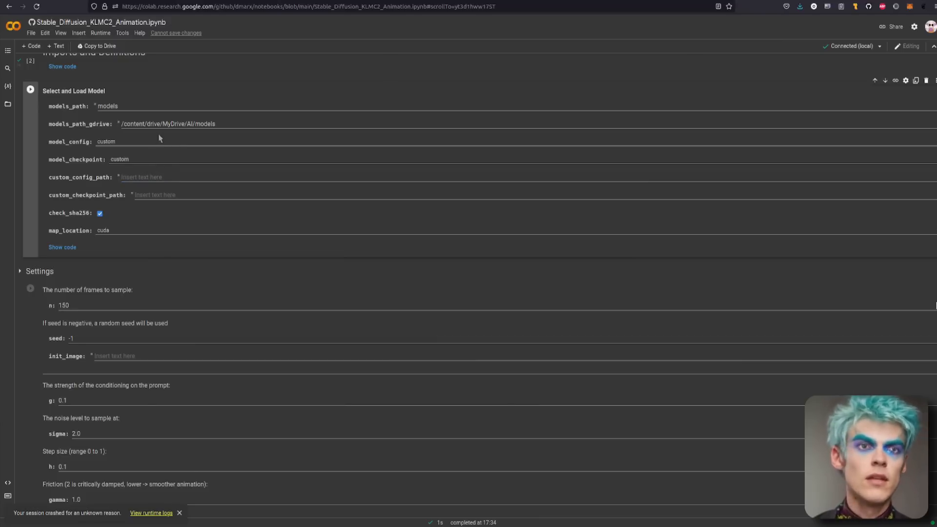
pyautogui.click(106, 141)
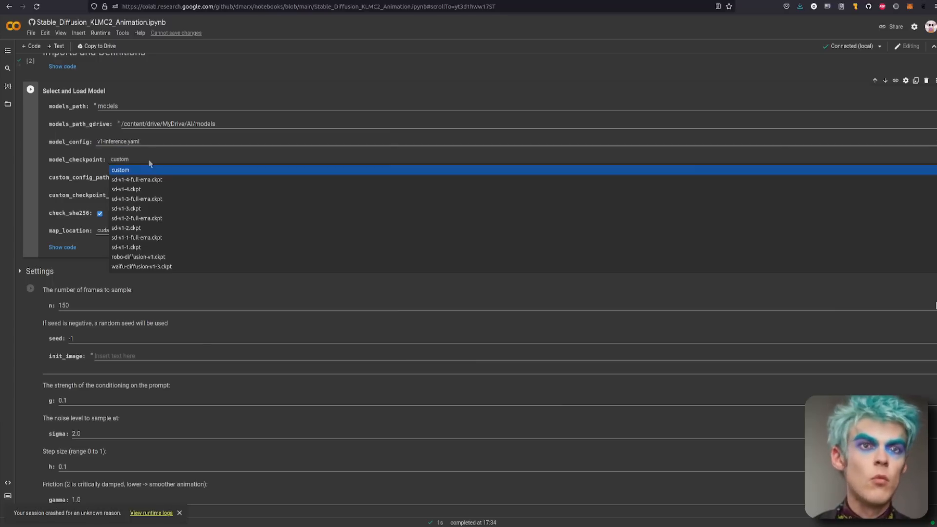
pyautogui.moveTo(154, 180)
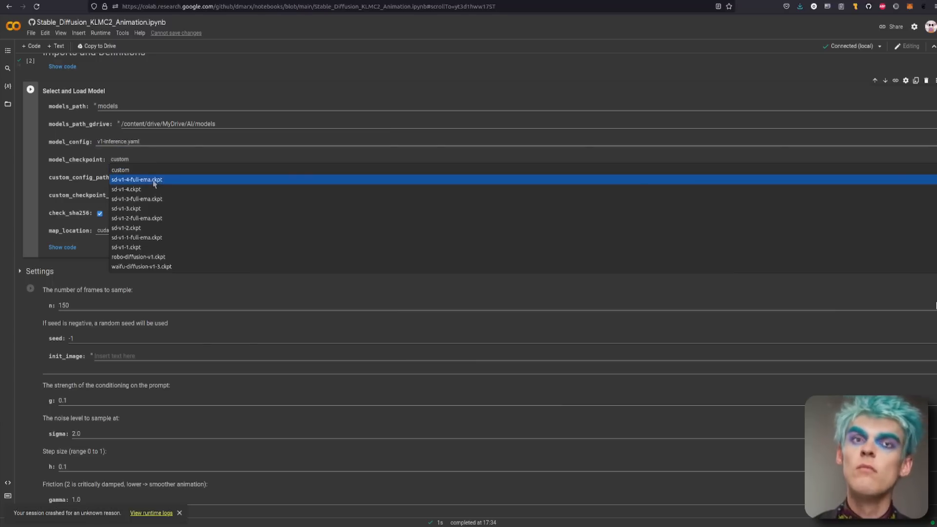
pyautogui.click(136, 179)
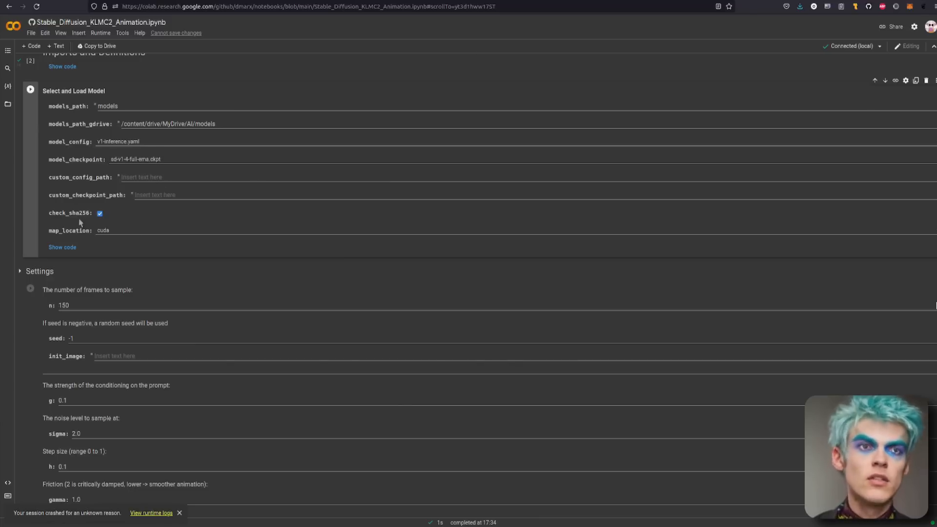
pyautogui.click(100, 212)
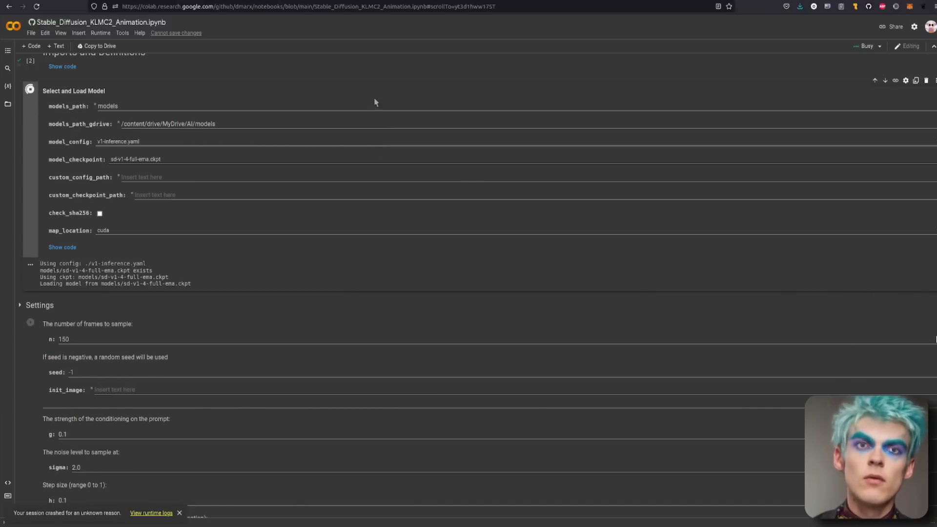
# Set hvp_method in the Settings cell from fake to forward-functorch.
pyautogui.scroll(-3)
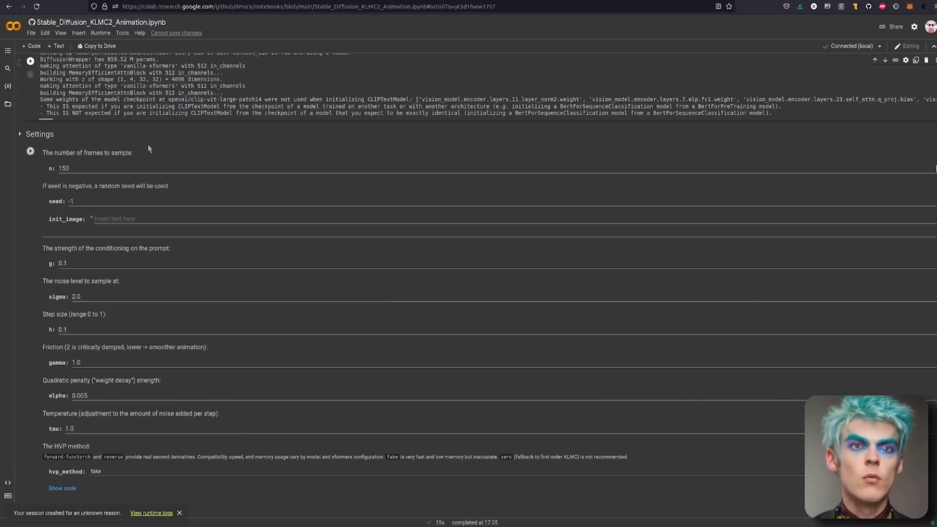
pyautogui.moveTo(135, 166)
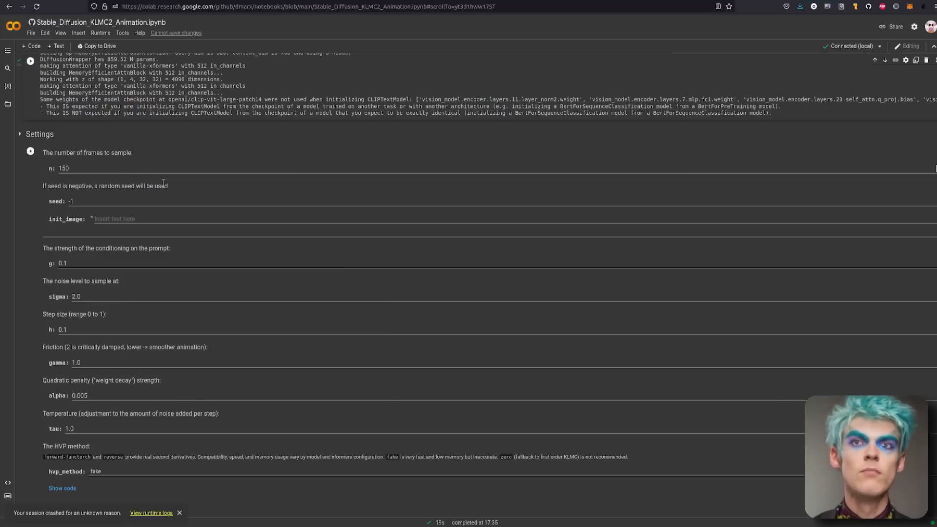
pyautogui.scroll(-3)
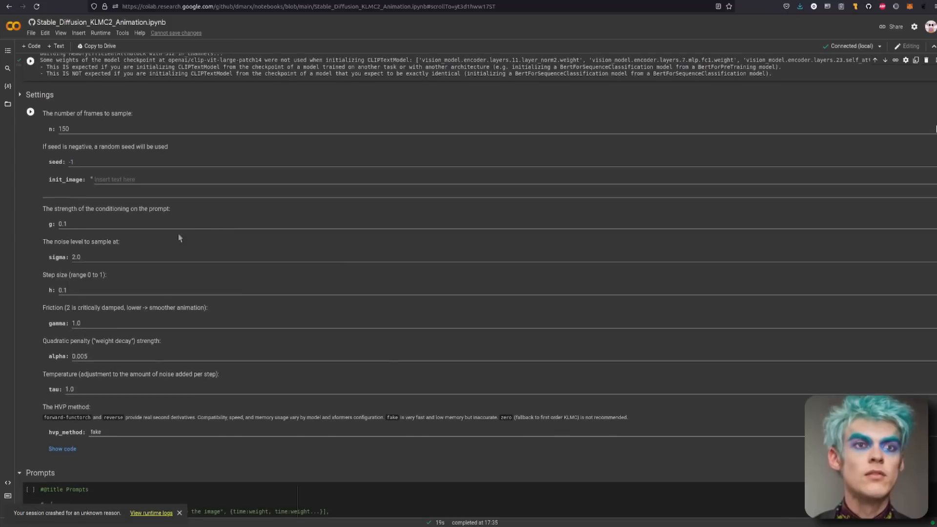
pyautogui.scroll(-3)
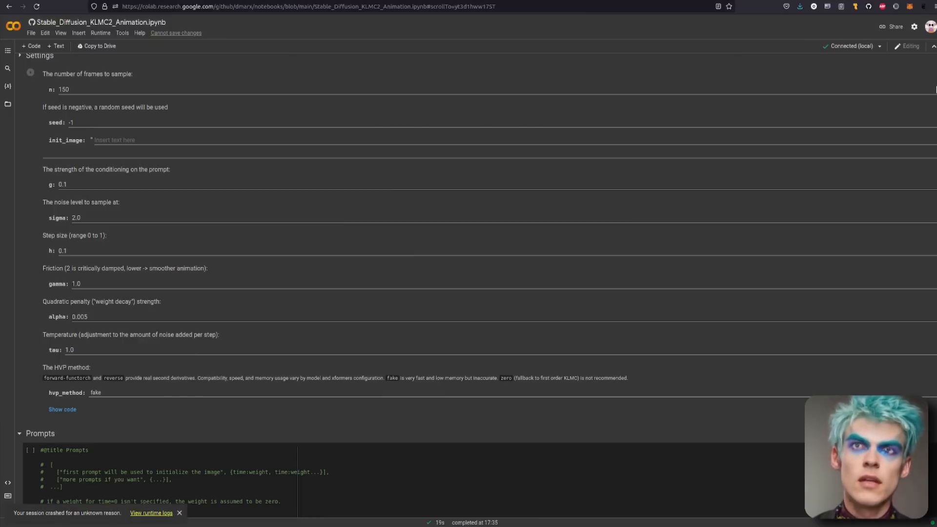
pyautogui.scroll(-3)
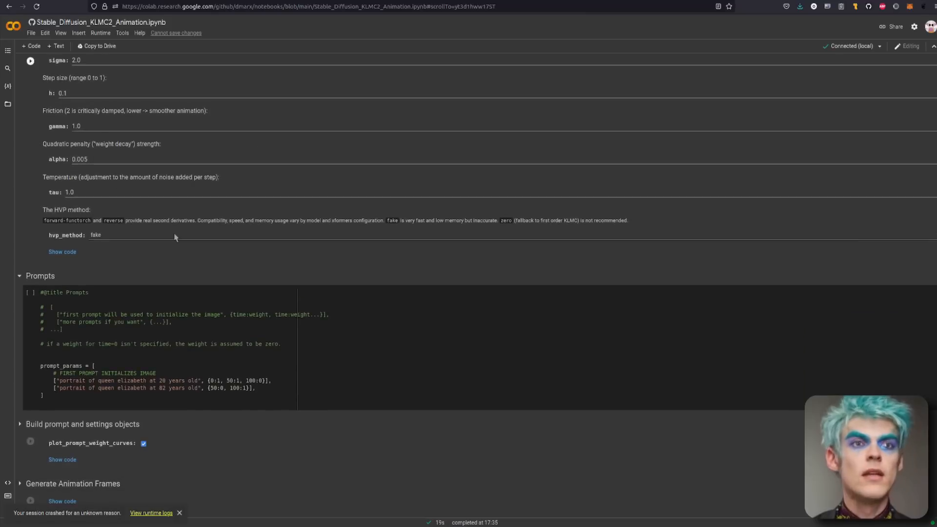
pyautogui.click(96, 409)
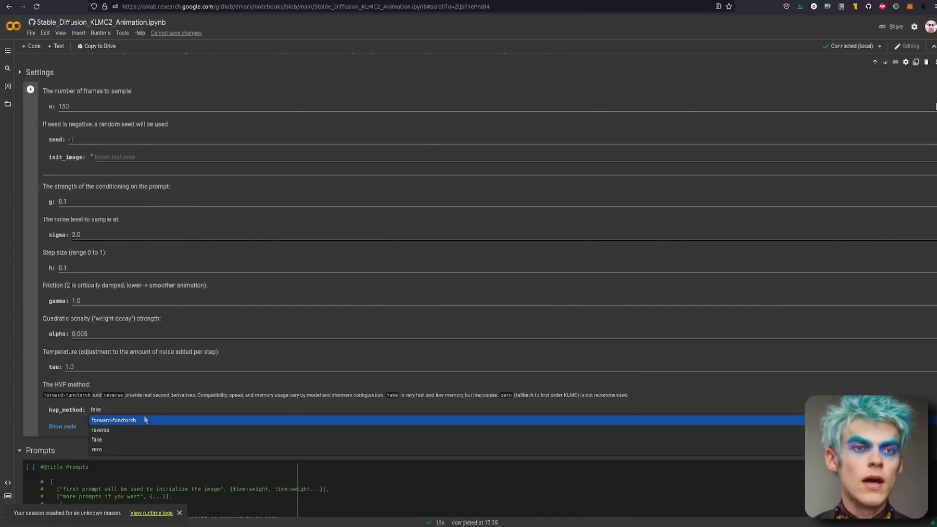
pyautogui.click(113, 419)
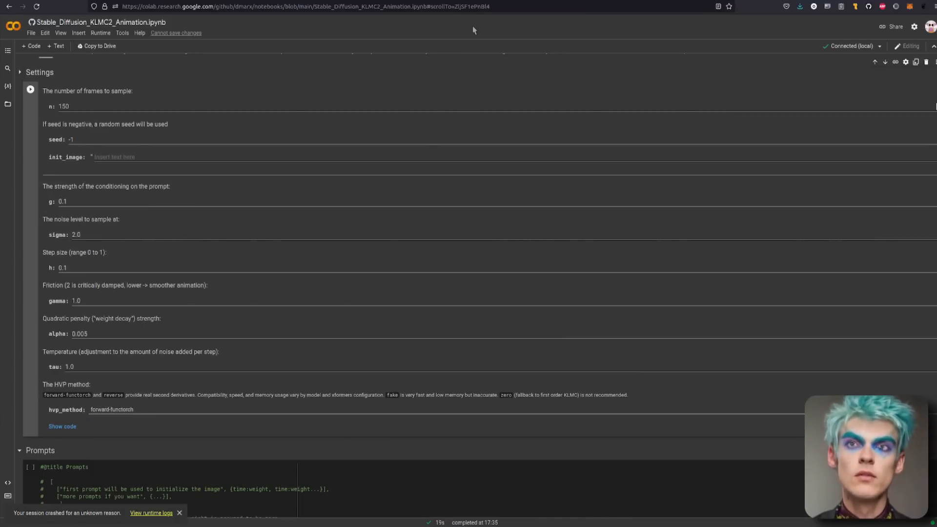
pyautogui.scroll(-3)
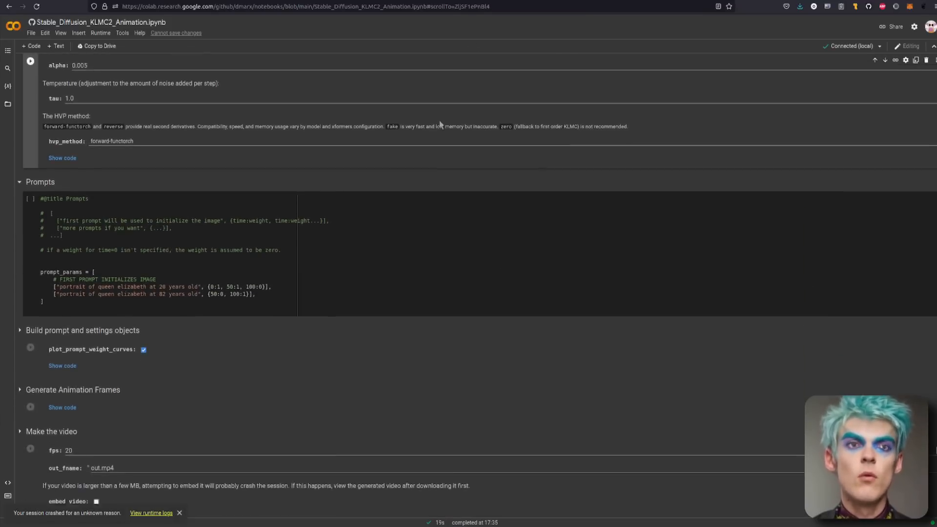
# Scroll down to the Prompts cell with the Queen Elizabeth age 20 and 82 prompts.
pyautogui.scroll(-3)
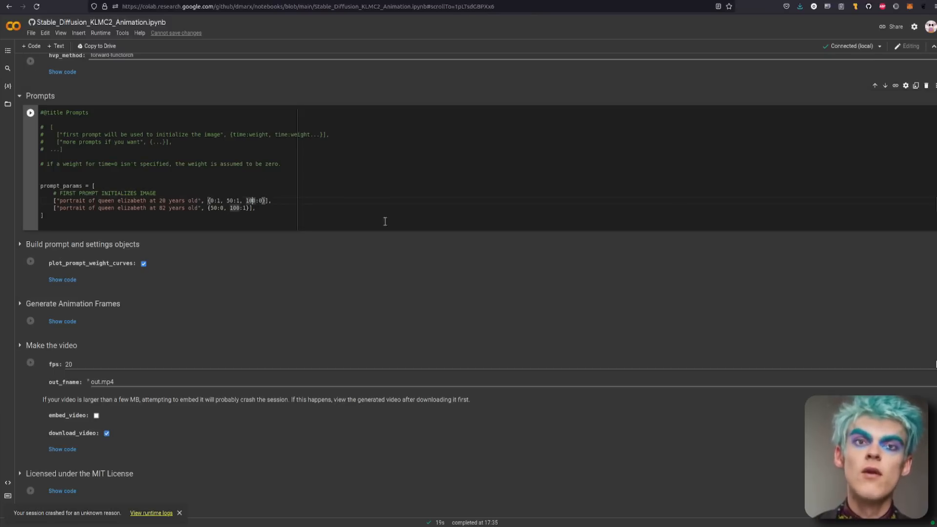
pyautogui.moveTo(411, 161)
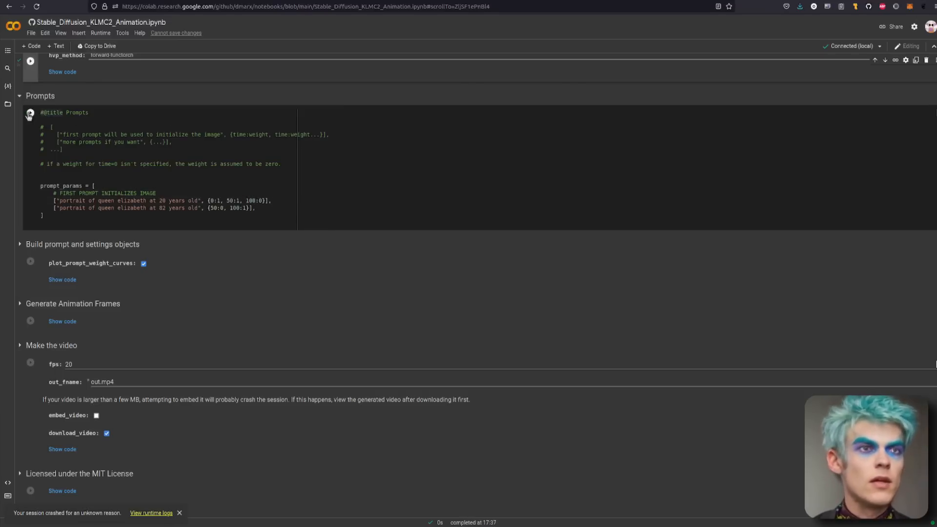
pyautogui.scroll(-3)
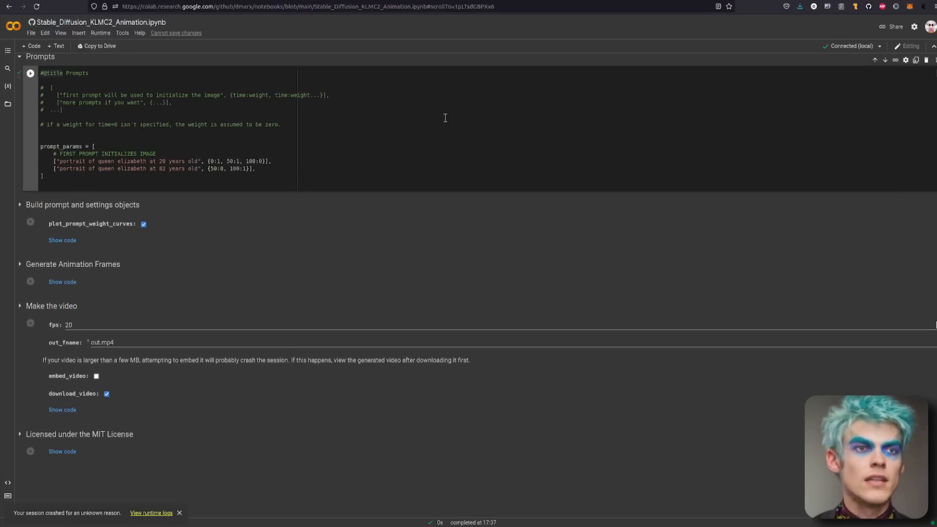
pyautogui.scroll(-3)
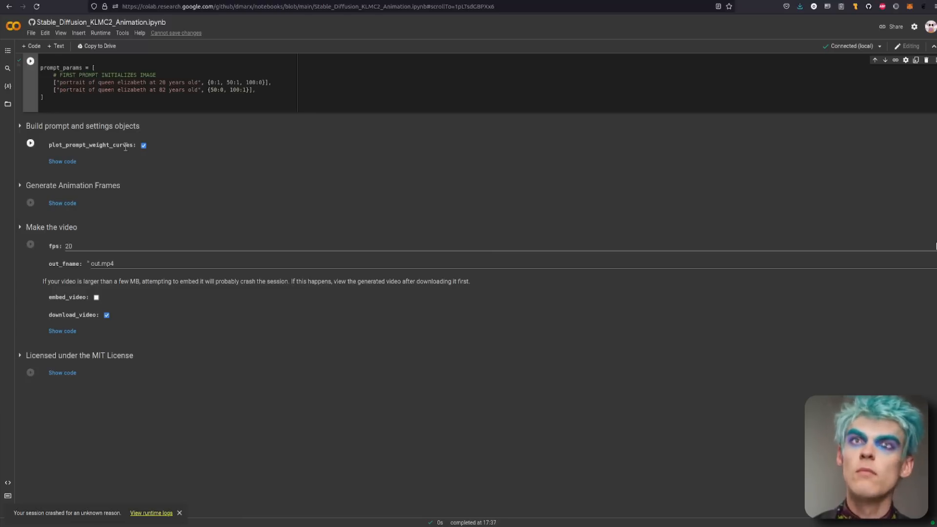
# Run 'Build prompt and settings objects' and review the weight schedule and normalized weight plots.
pyautogui.click(30, 144)
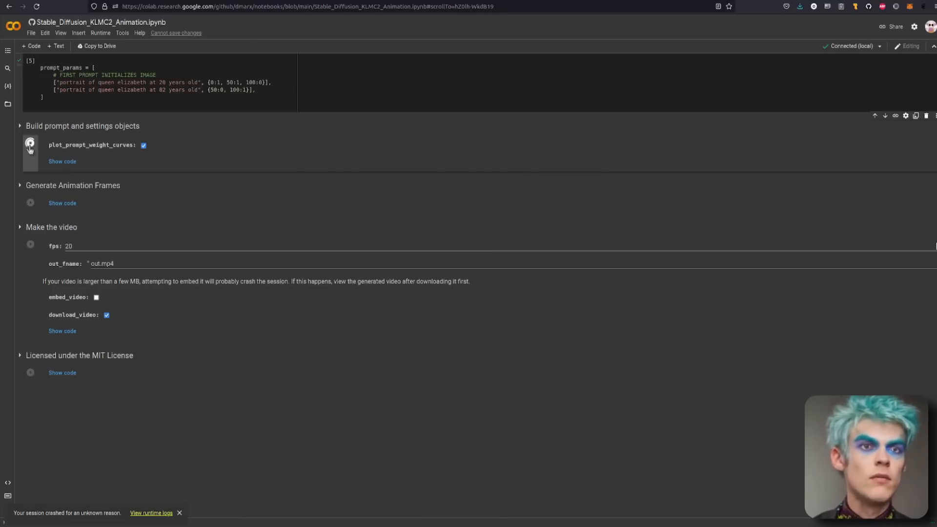
pyautogui.click(31, 144)
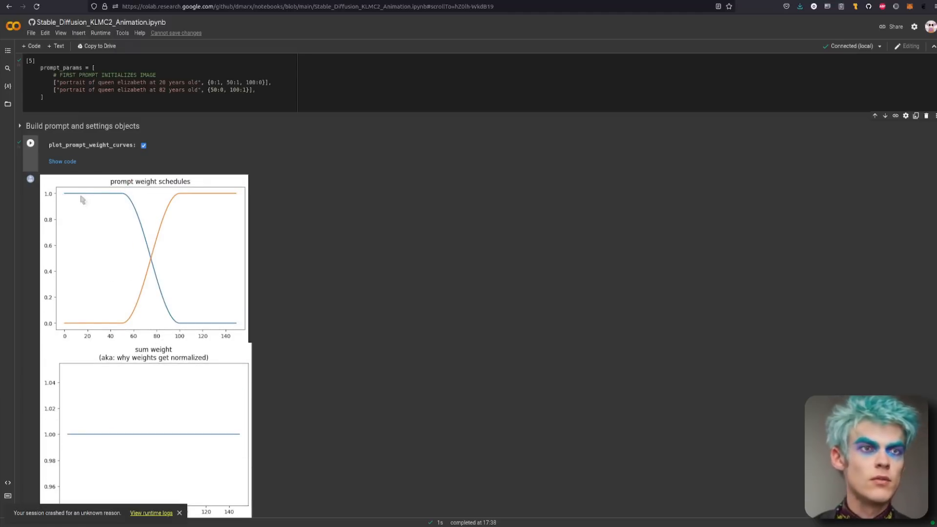
pyautogui.moveTo(178, 332)
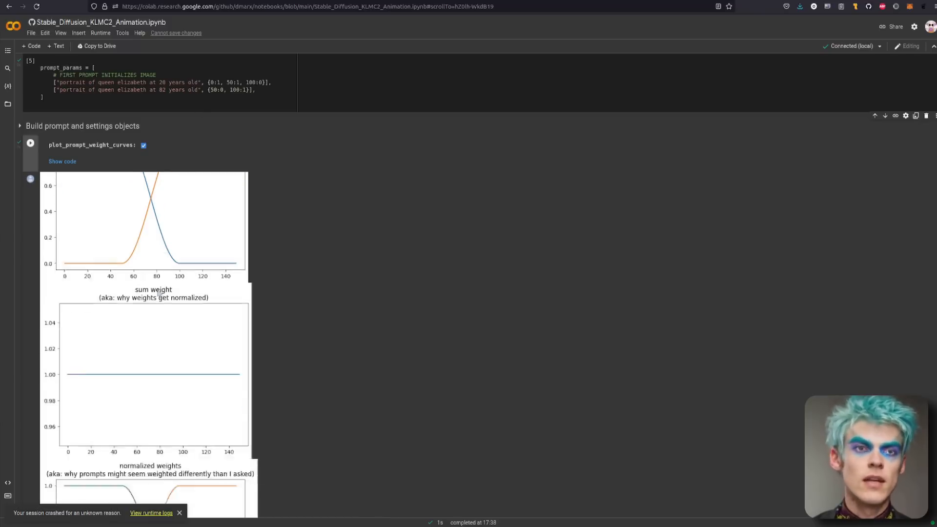
pyautogui.scroll(-3)
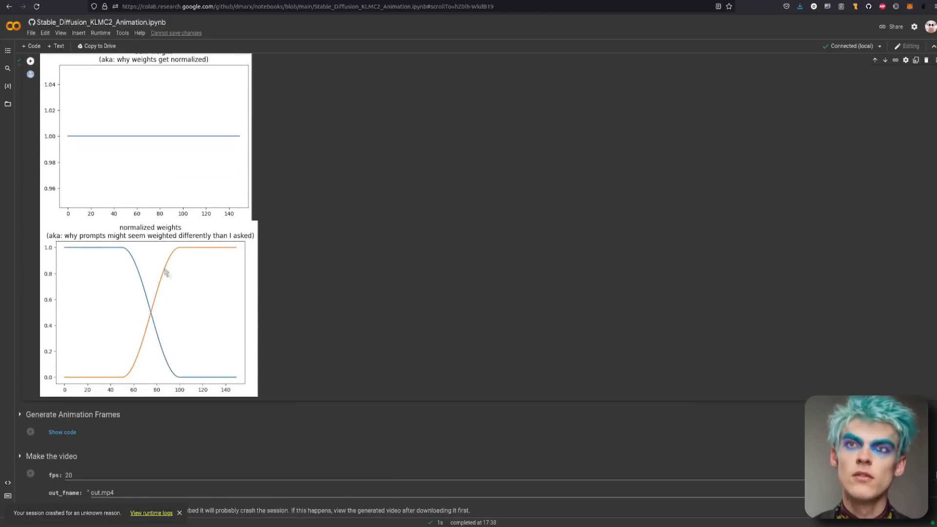
pyautogui.scroll(-3)
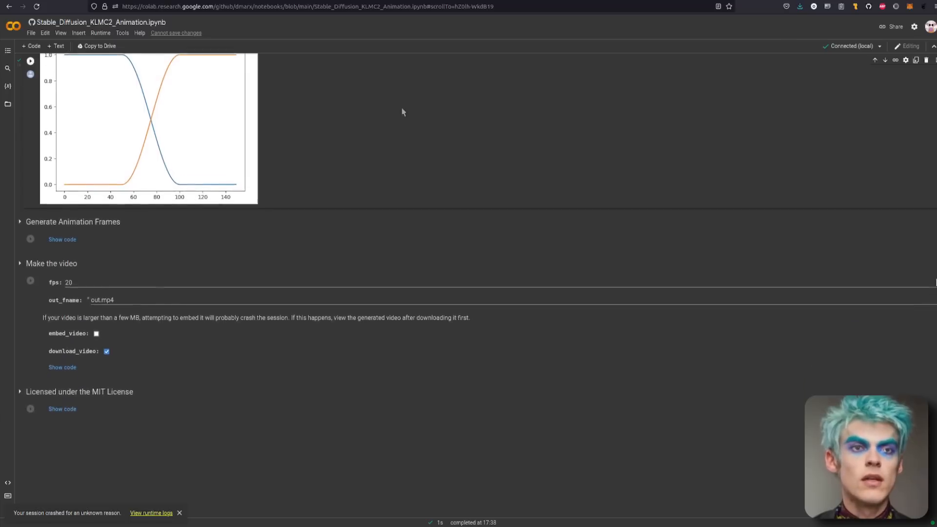
pyautogui.scroll(-3)
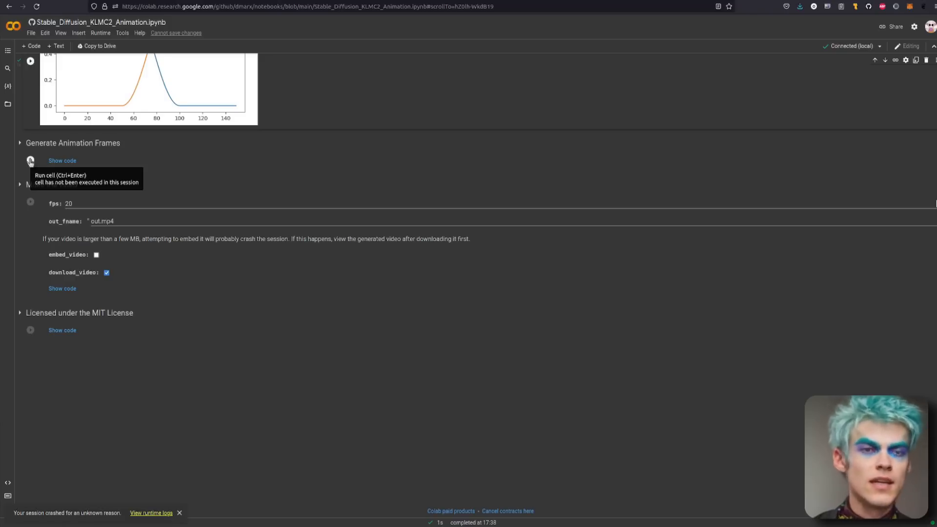
# Run Generate Animation Frames until the elderly Queen Elizabeth frame and 'Done!' appear.
pyautogui.click(30, 160)
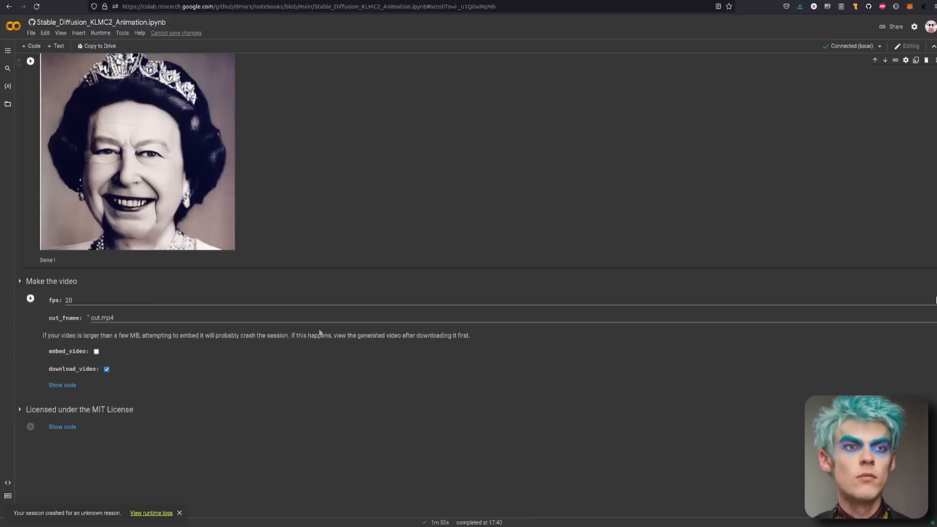
pyautogui.scroll(-3)
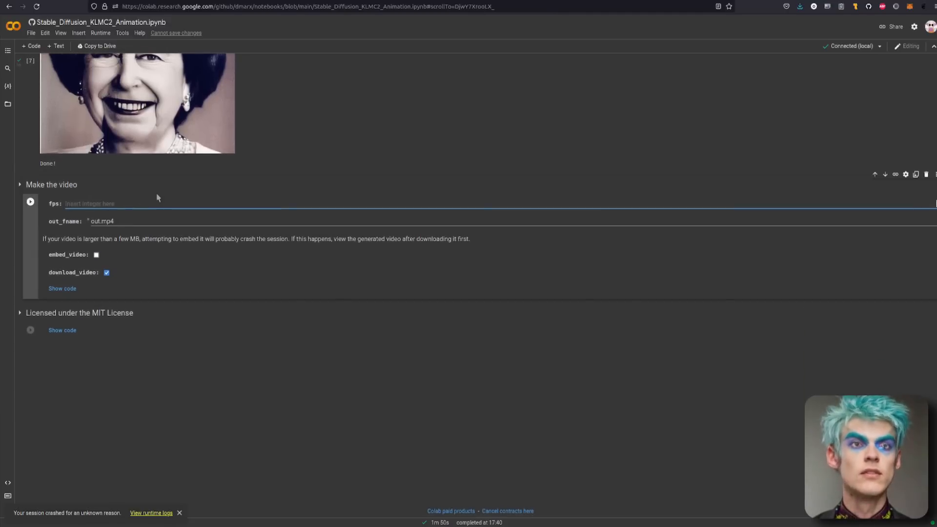
# Make the video at 30 fps with downloading turned off.
pyautogui.write('30')
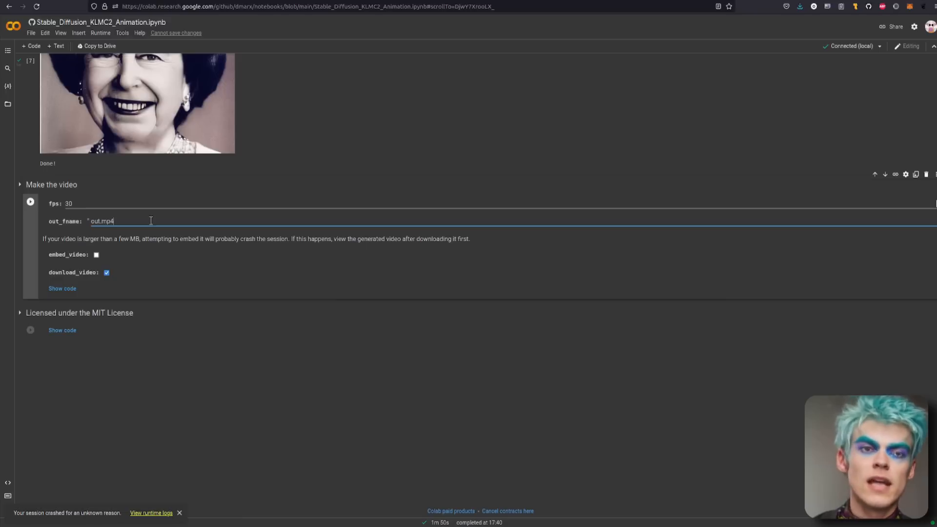
pyautogui.click(107, 272)
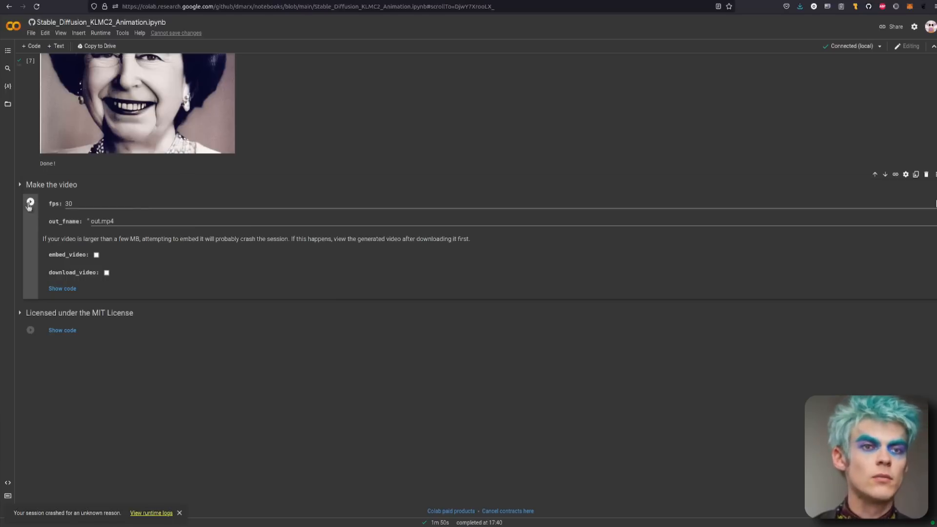
pyautogui.click(31, 202)
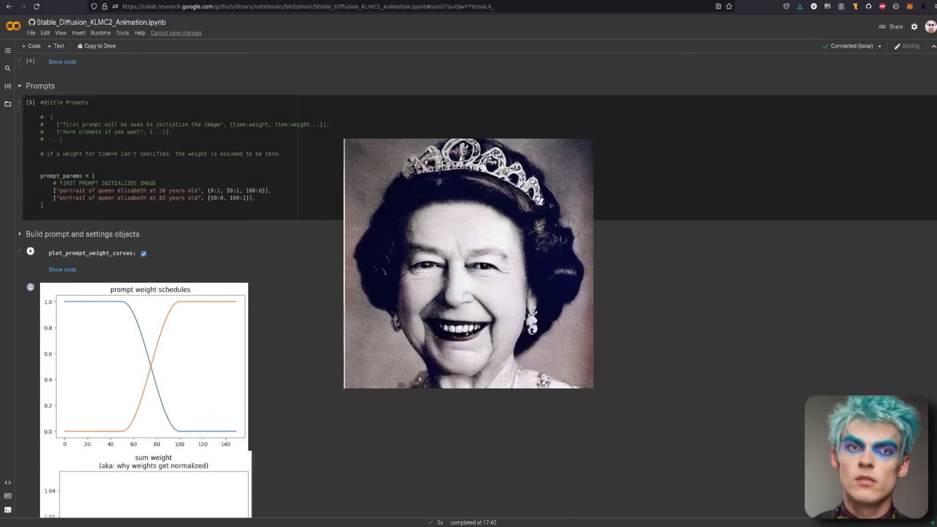
# Scroll to the Settings cell beside the klmc2.txt run notes.
pyautogui.scroll(-3)
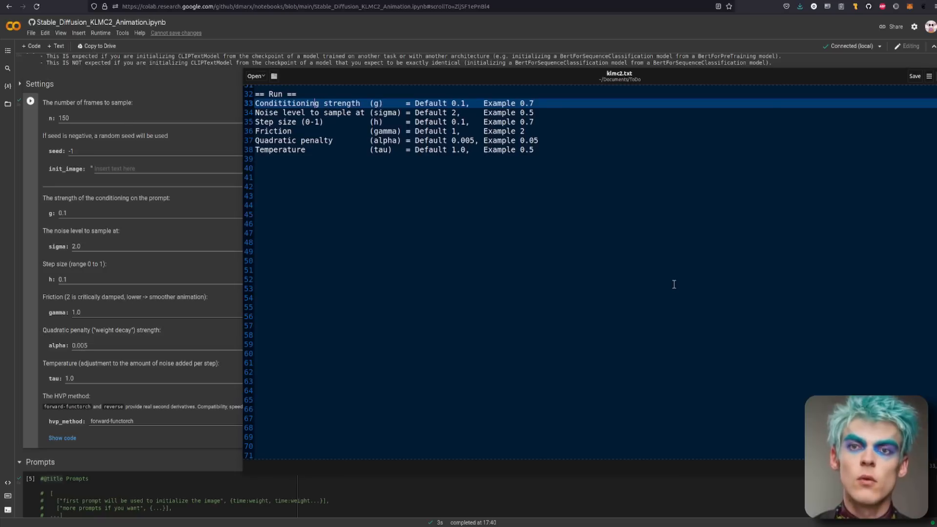
pyautogui.moveTo(569, 303)
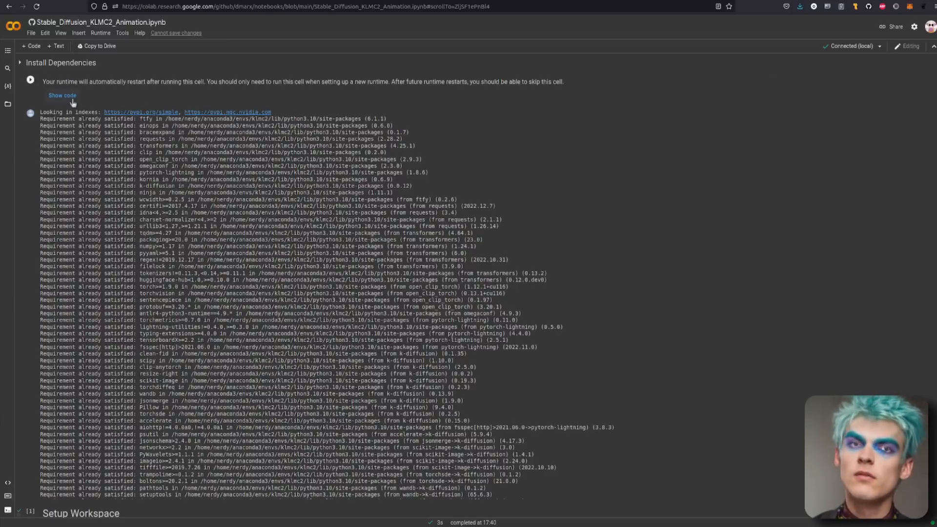
# Review the notebook URL and local conda/pip setup commands in klmc2.txt, then return to Colab.
pyautogui.click(62, 95)
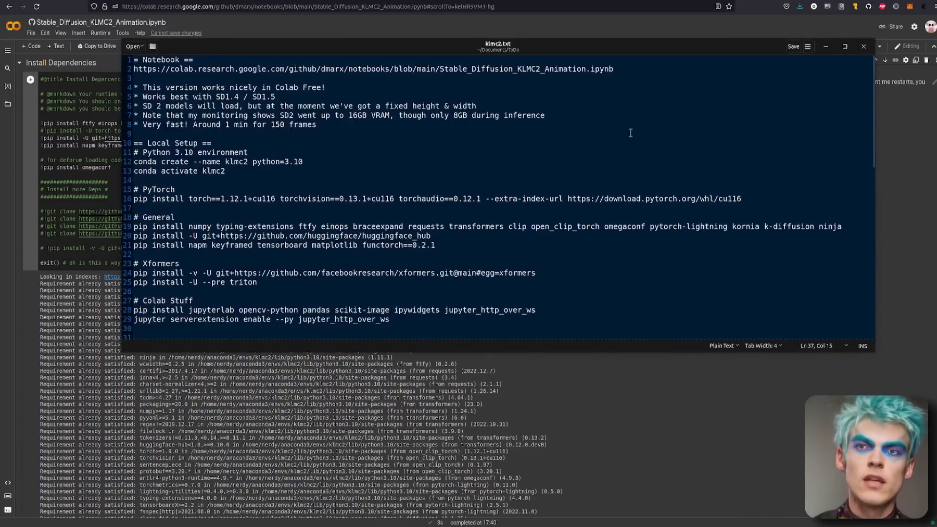
pyautogui.moveTo(440, 129)
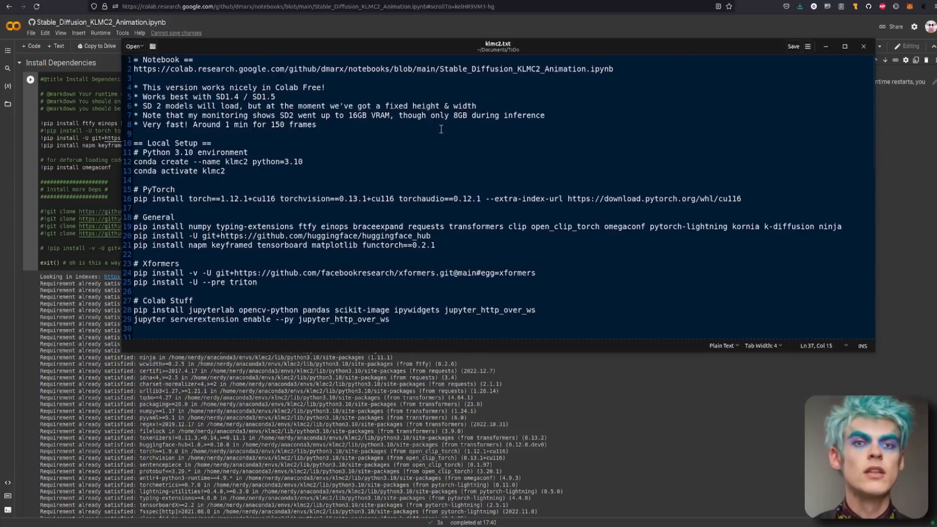
pyautogui.scroll(-3)
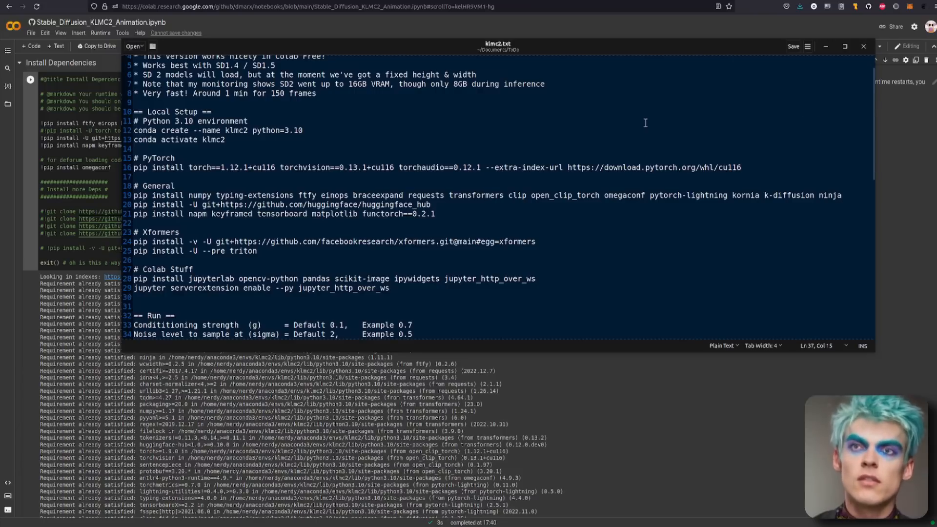
pyautogui.click(175, 186)
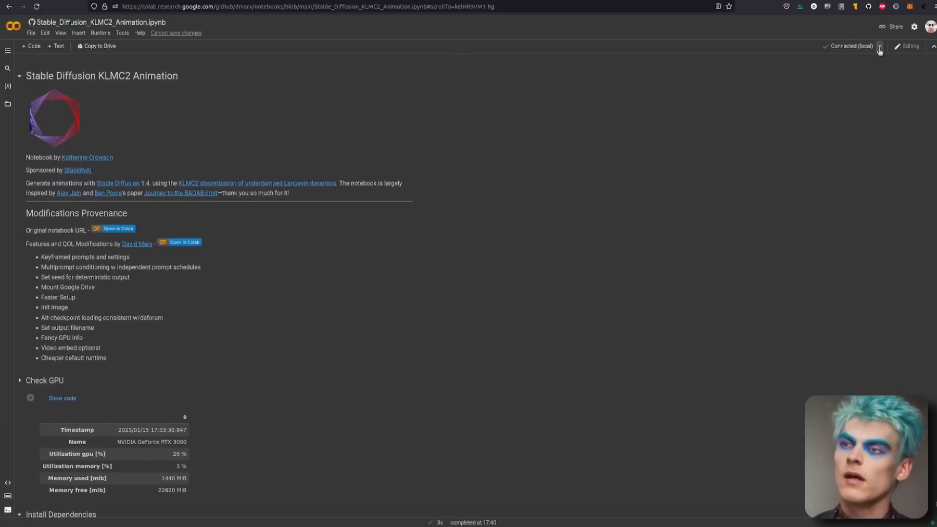
# Choose 'Connect to a local runtime' and open Colab's local runtime setup instructions page.
pyautogui.click(879, 47)
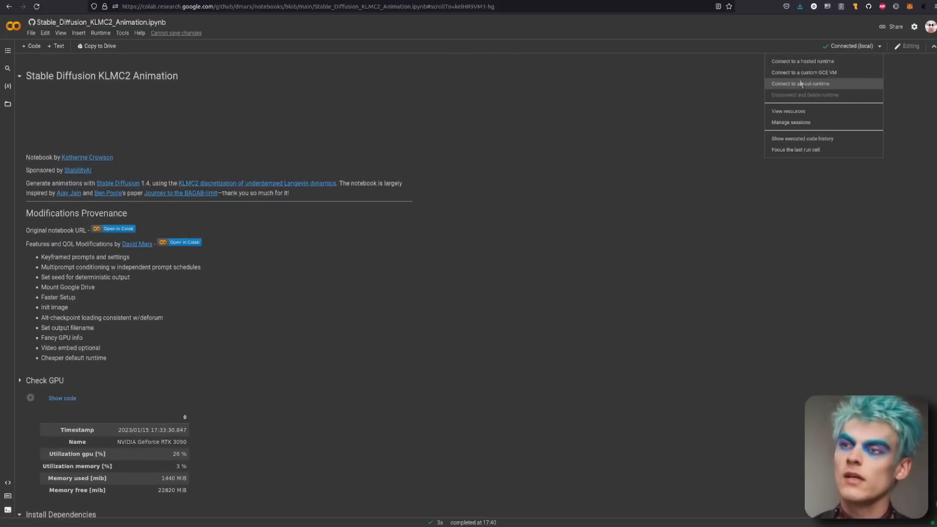
pyautogui.click(801, 84)
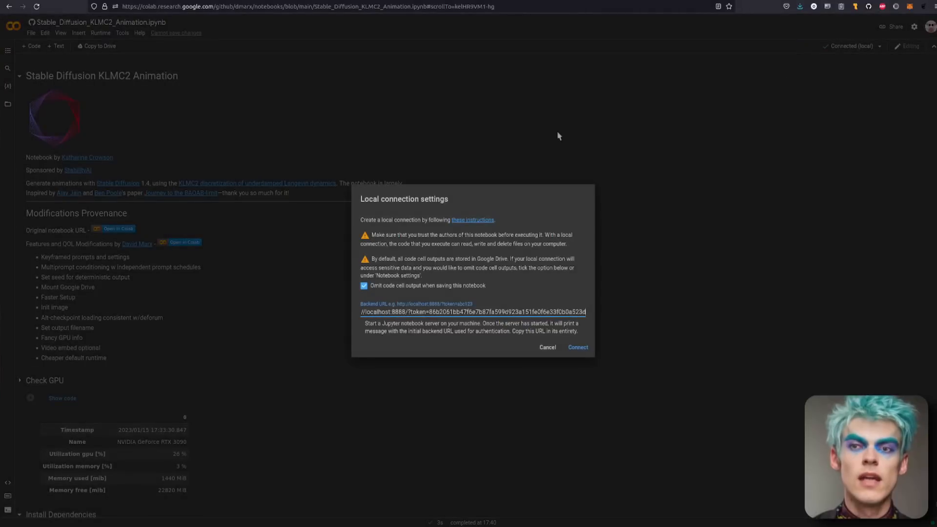
pyautogui.rightClick(472, 220)
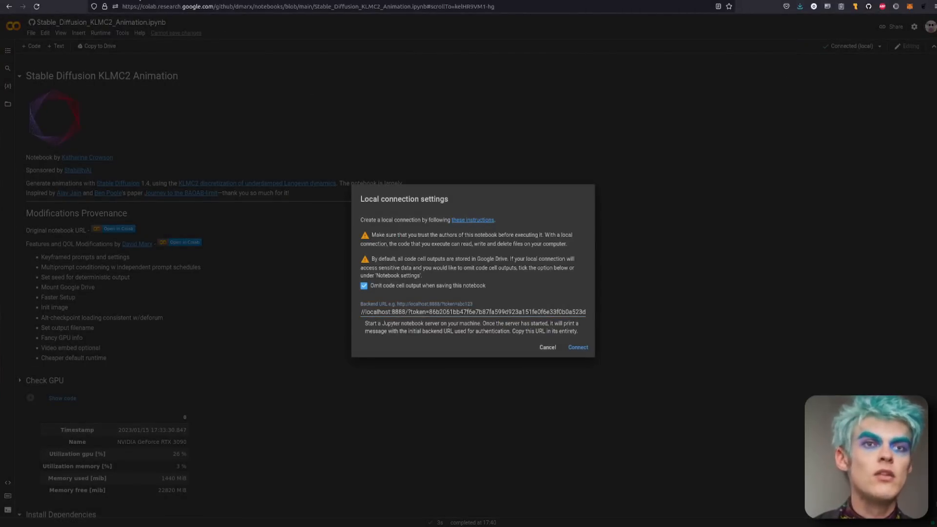
pyautogui.click(472, 220)
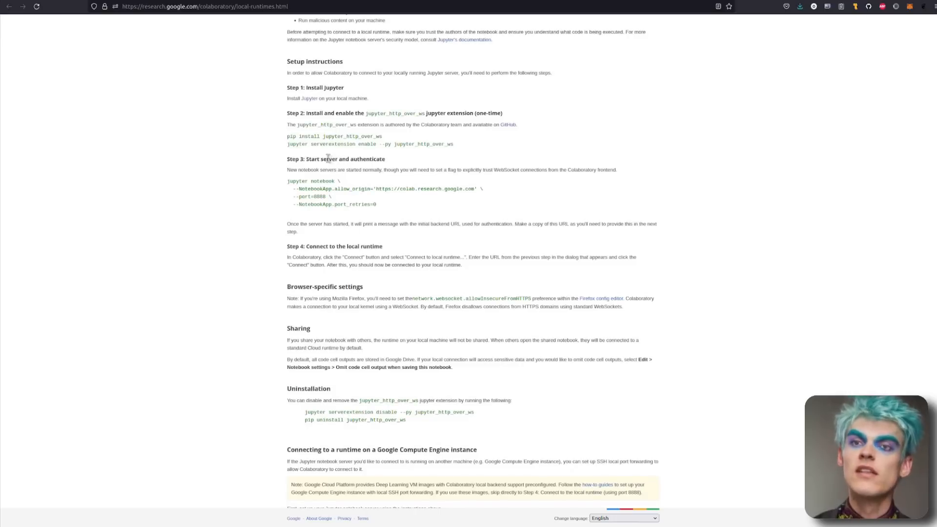
# Copy 'conda activate klmc2' and the pip install torch line into the terminal, then select the jupyter notebook command.
pyautogui.moveTo(313, 197); pyautogui.dragTo(376, 204)
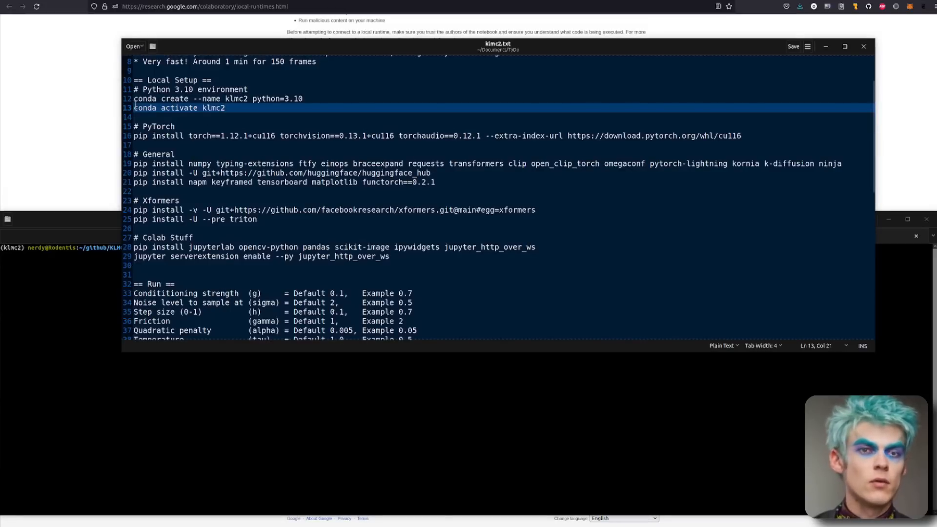
pyautogui.rightClick(180, 107)
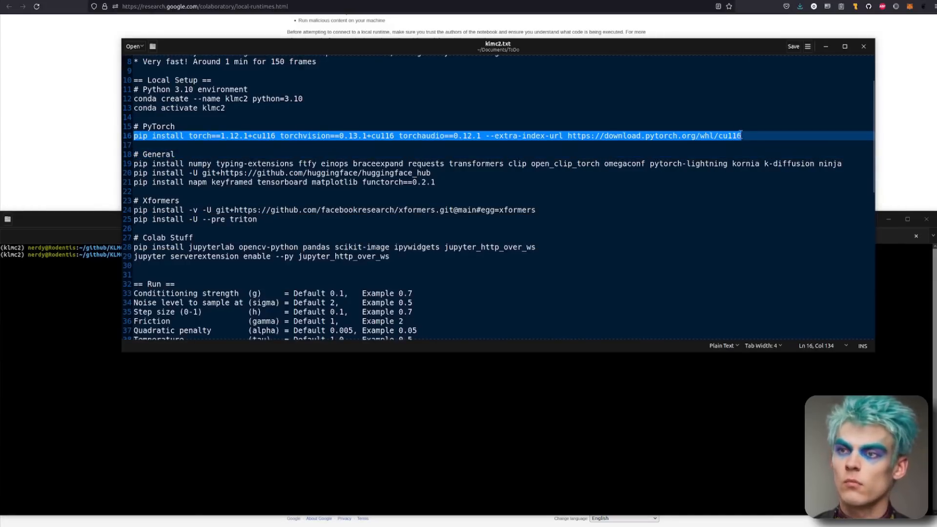
pyautogui.rightClick(383, 352)
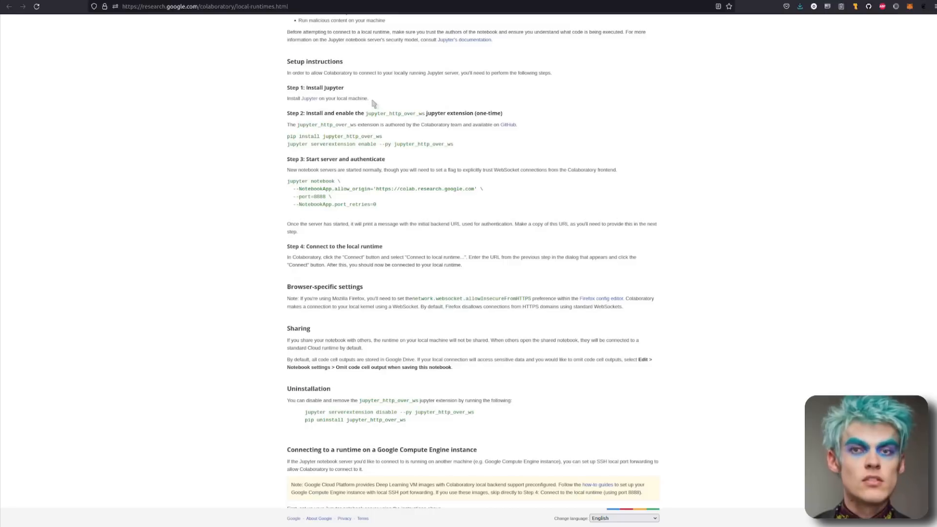
pyautogui.moveTo(349, 169); pyautogui.dragTo(377, 204)
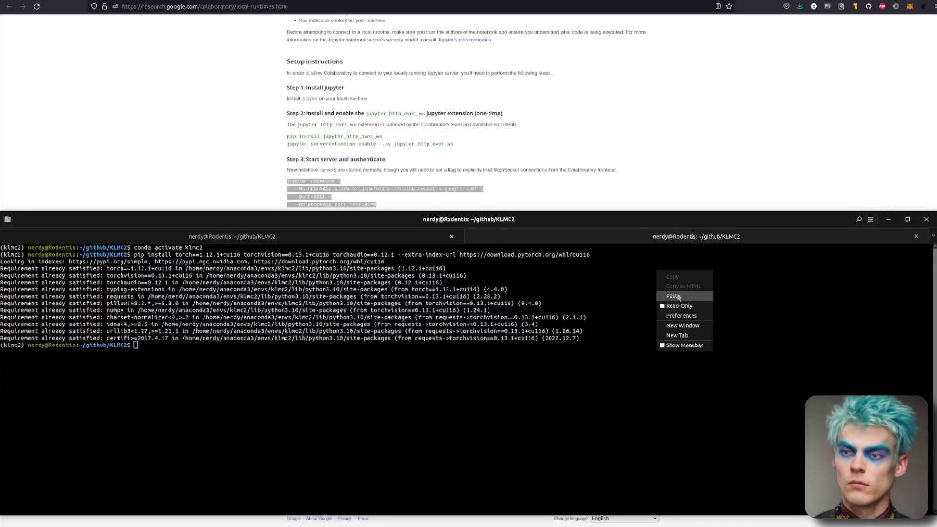
# Run jupyter notebook (port 8888 busy), ls, cat start_runtime.sh, then ./start_runtime.sh.
pyautogui.click(674, 296)
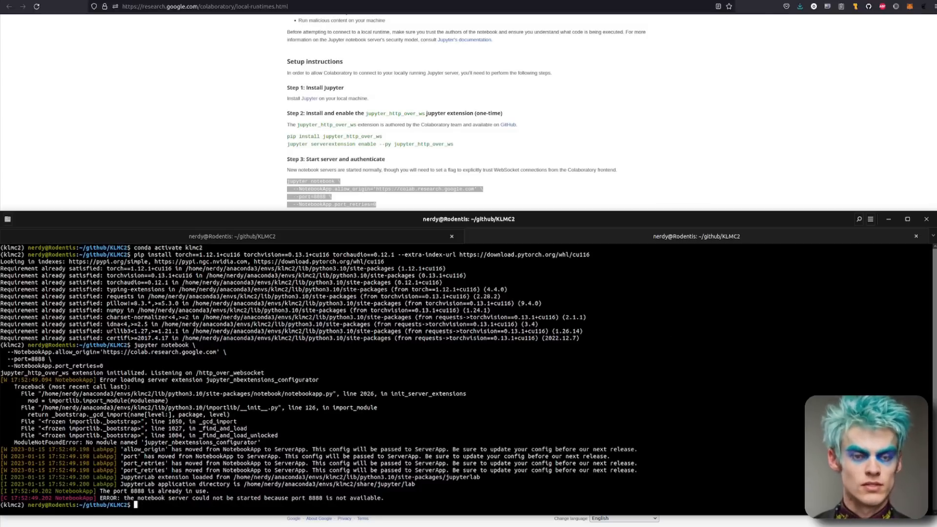
pyautogui.write('ls')
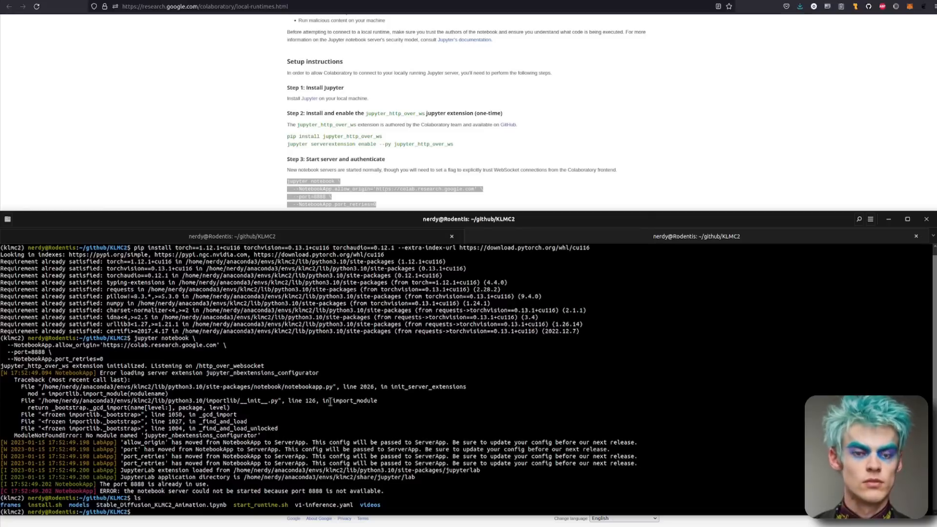
pyautogui.write('ca')
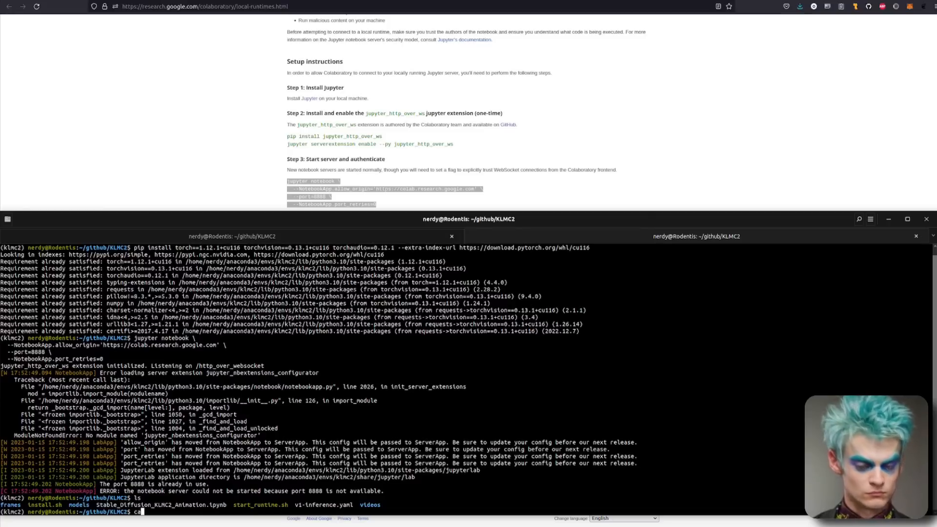
pyautogui.write('at start_runtime.sh')
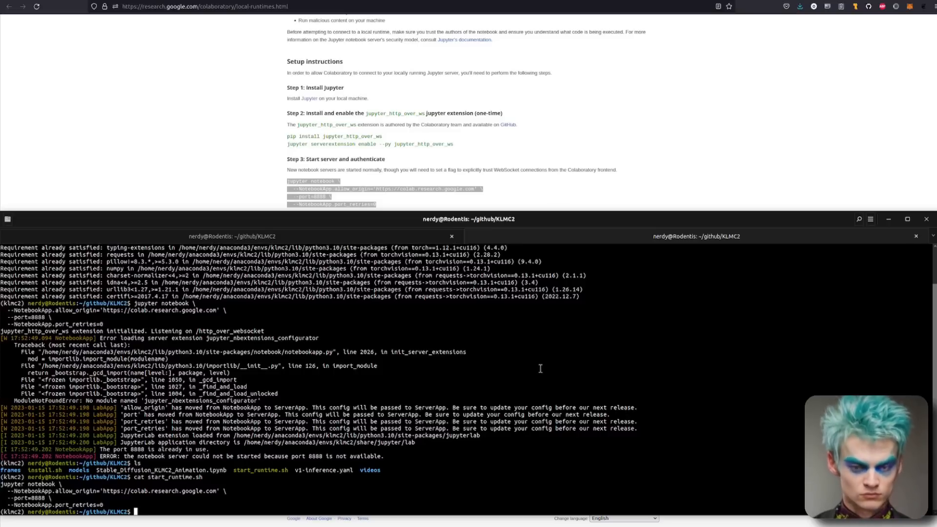
pyautogui.write('./start_runtime.sh')
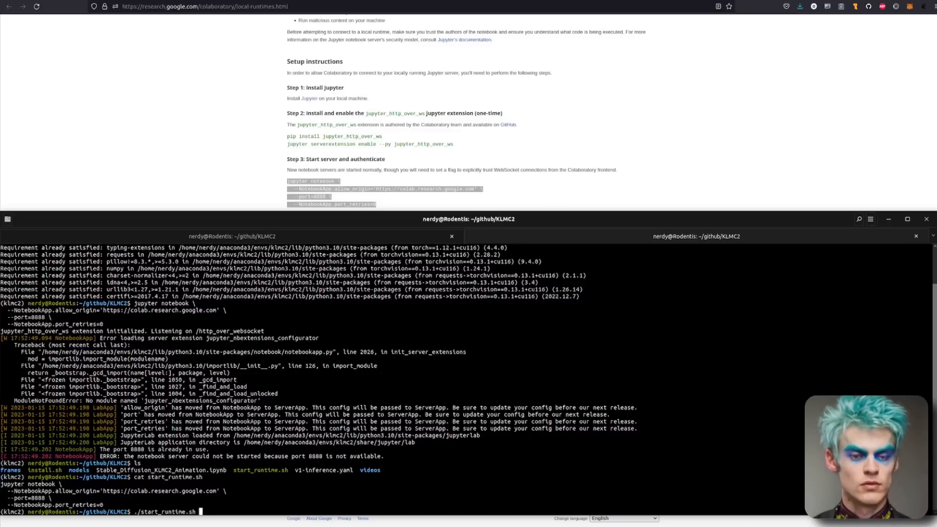
pyautogui.press('Return')
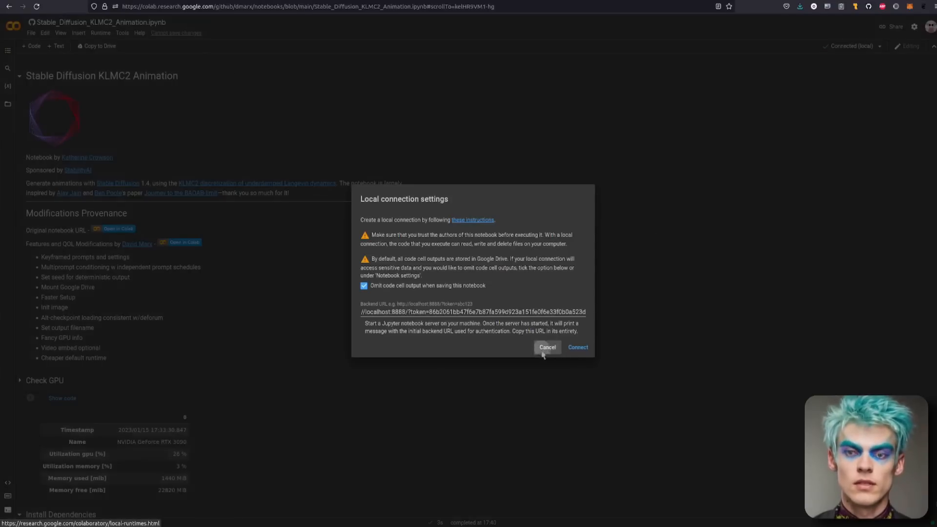
# Cancel Colab's local connection dialog.
pyautogui.click(547, 347)
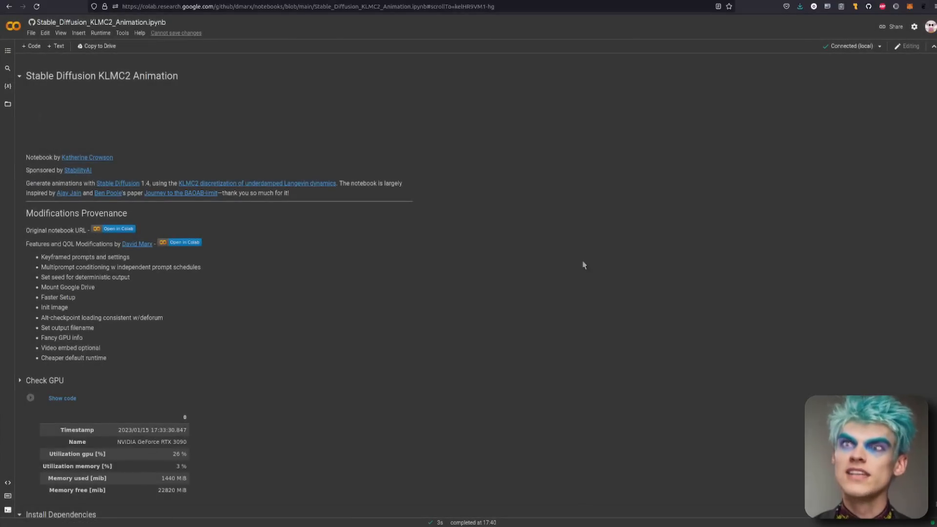